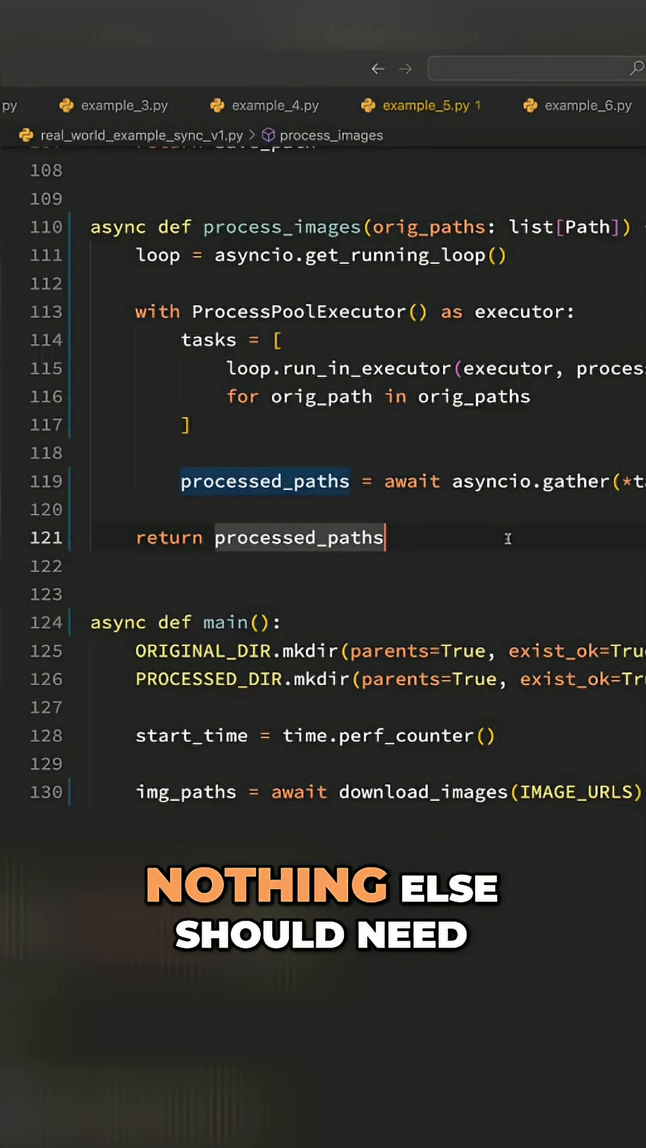
scroll("down", 3)
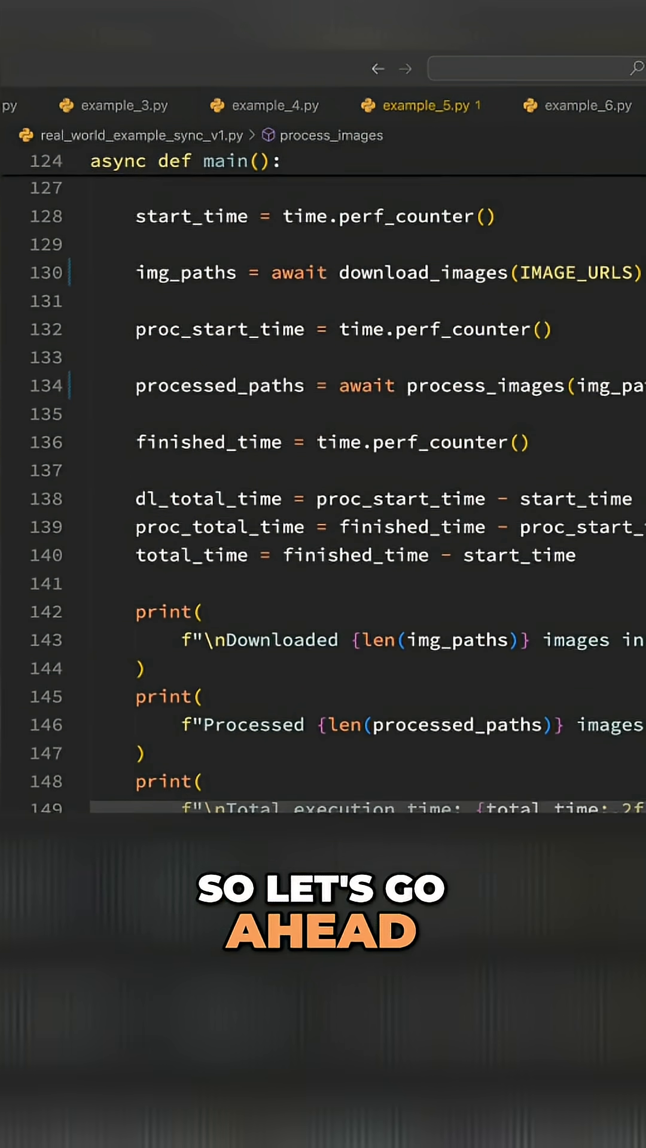
scroll("down", 3)
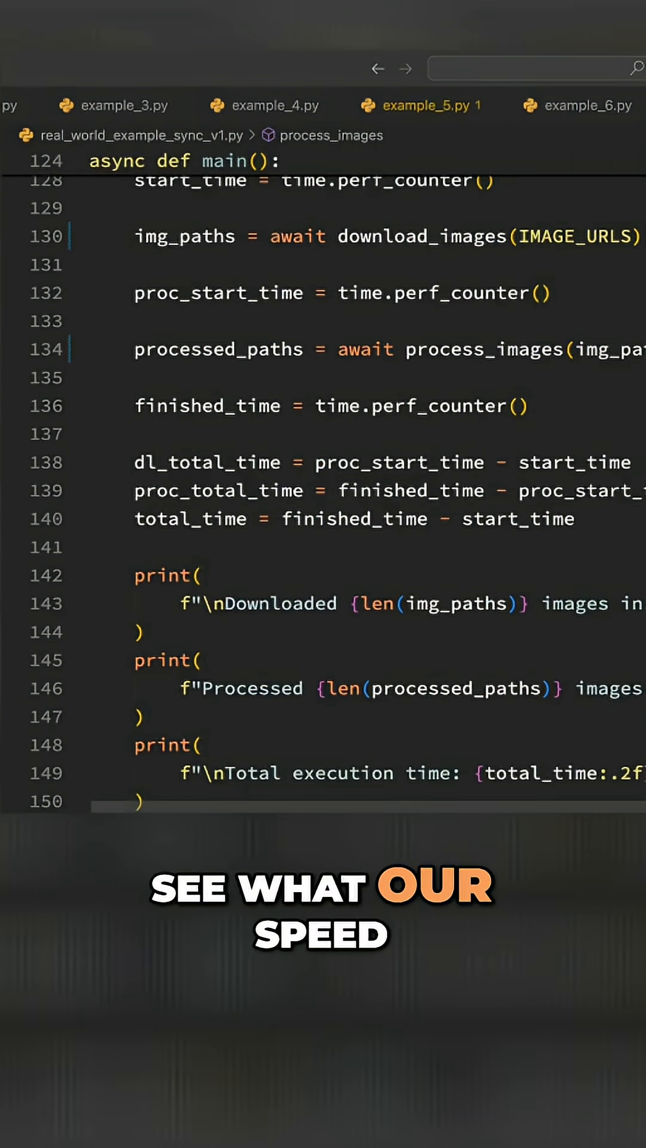